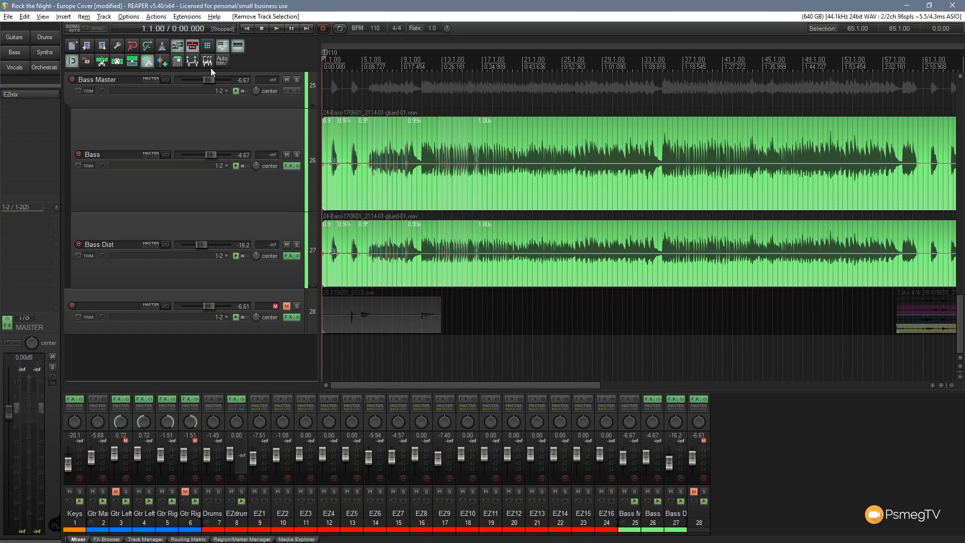
# - Open the action list from the Actions menu via 'Show action list...'
pyautogui.click(155, 16)
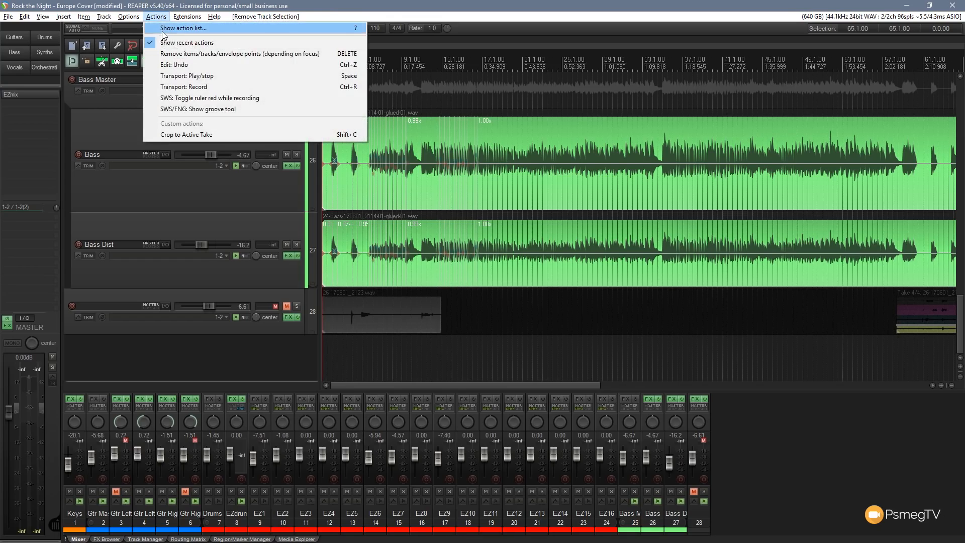
pyautogui.click(181, 28)
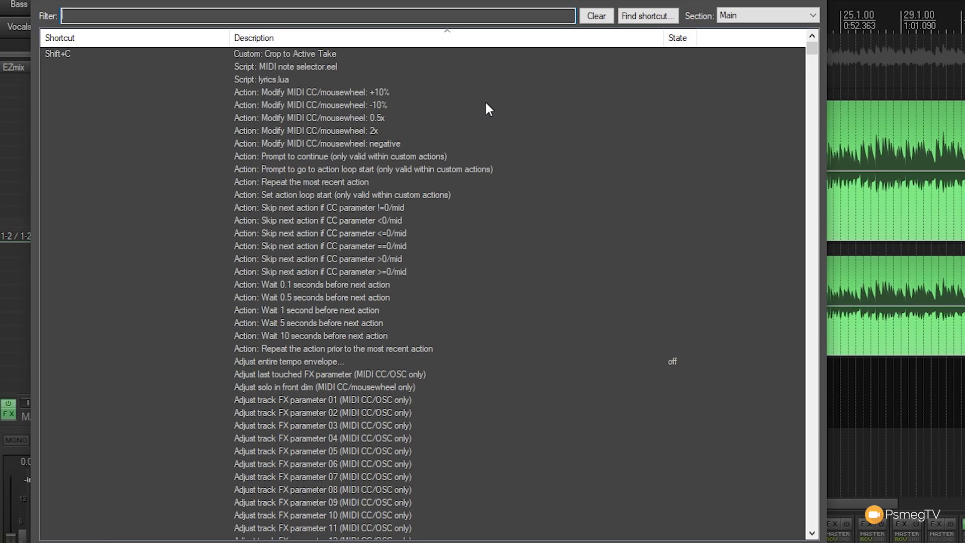
pyautogui.moveTo(325, 98)
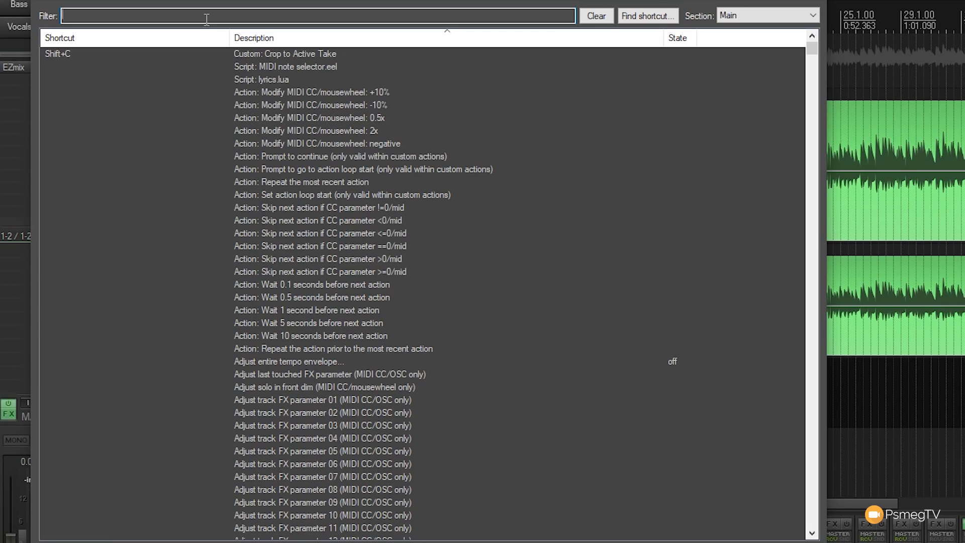
# - Filter actions by 'New track' and select 'Track: Insert new track', showing its Ctrl+T shortcut
pyautogui.write('New')
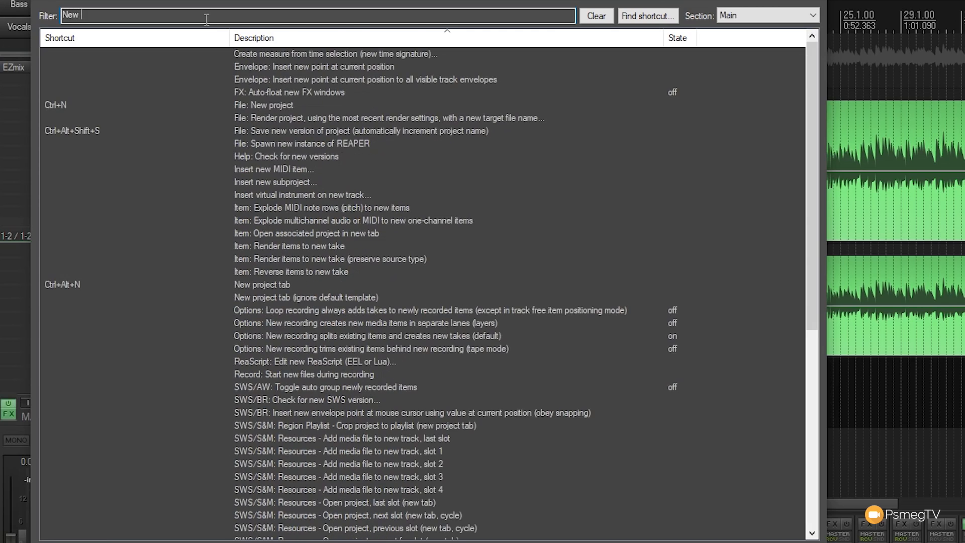
pyautogui.write('track')
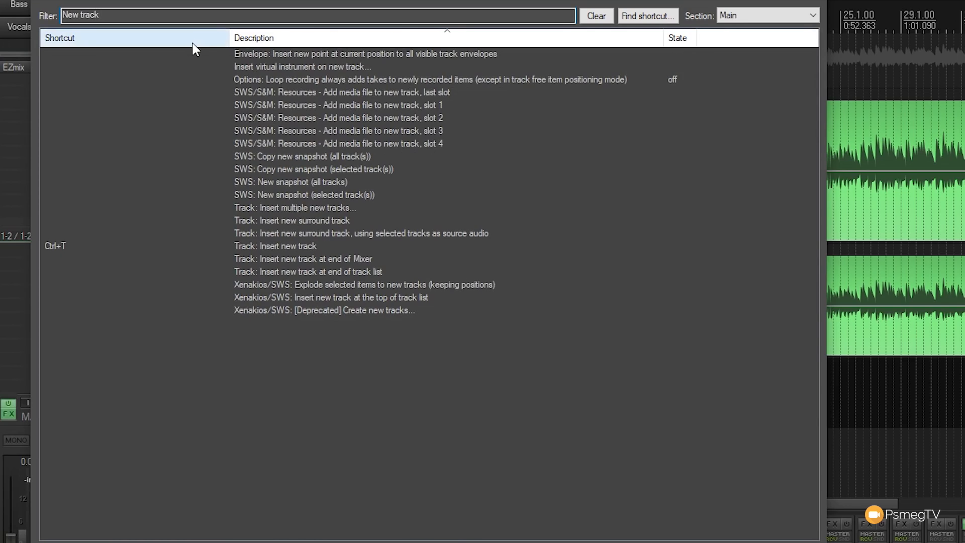
pyautogui.moveTo(258, 206)
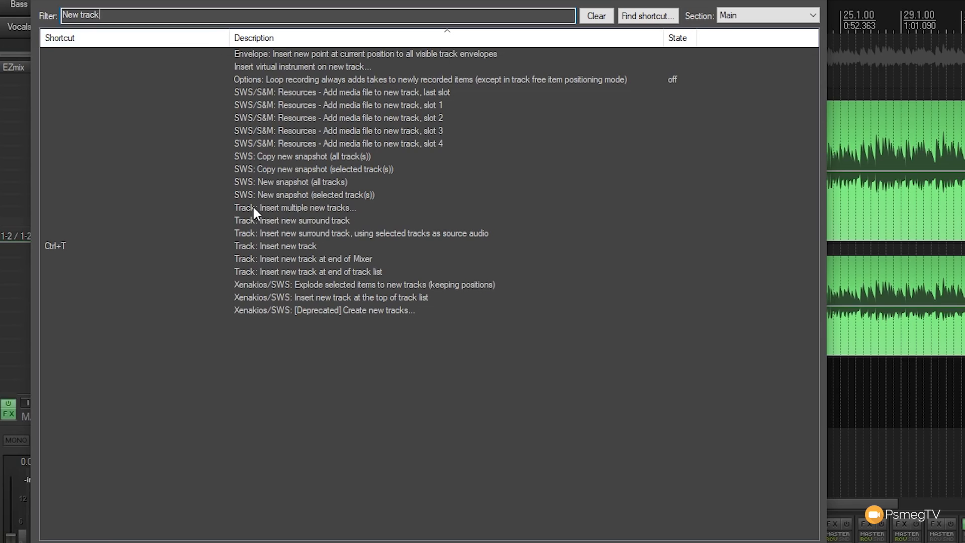
pyautogui.moveTo(65, 256)
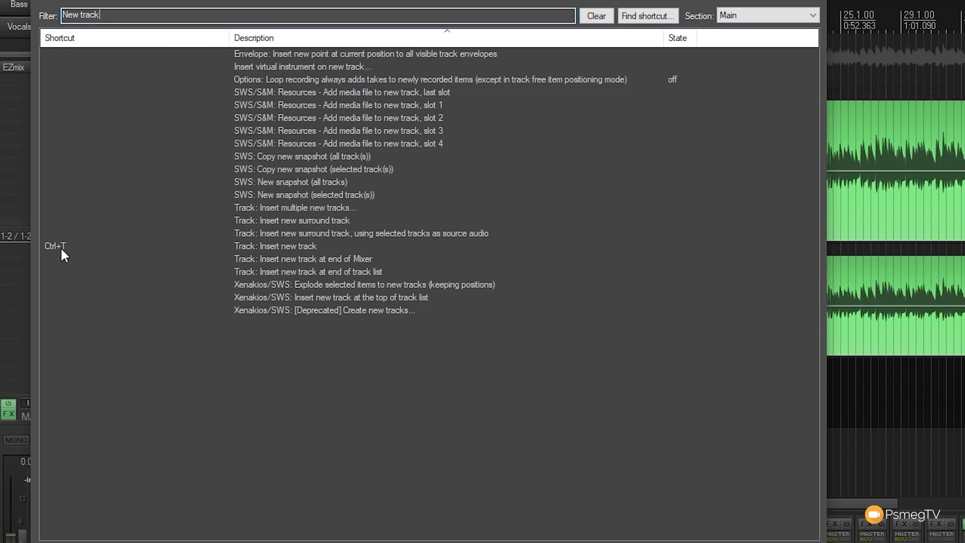
pyautogui.click(274, 246)
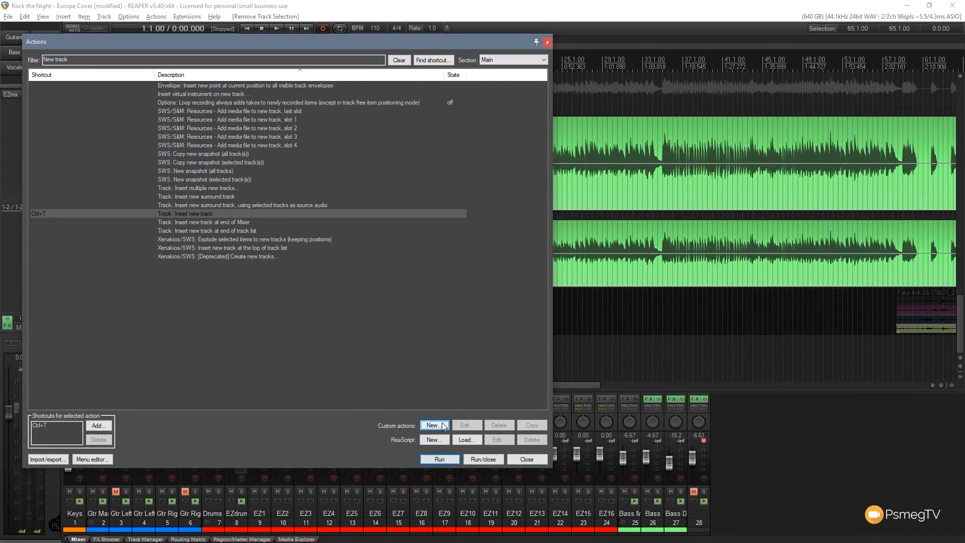
# - Start a new custom action and add 'Track: Insert new track' as its first step
pyautogui.click(433, 424)
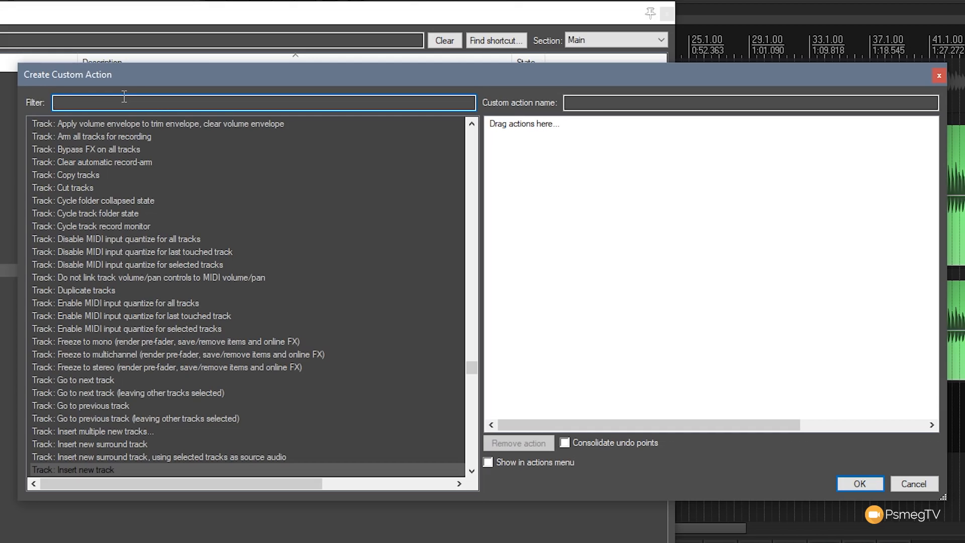
pyautogui.write('tracks')
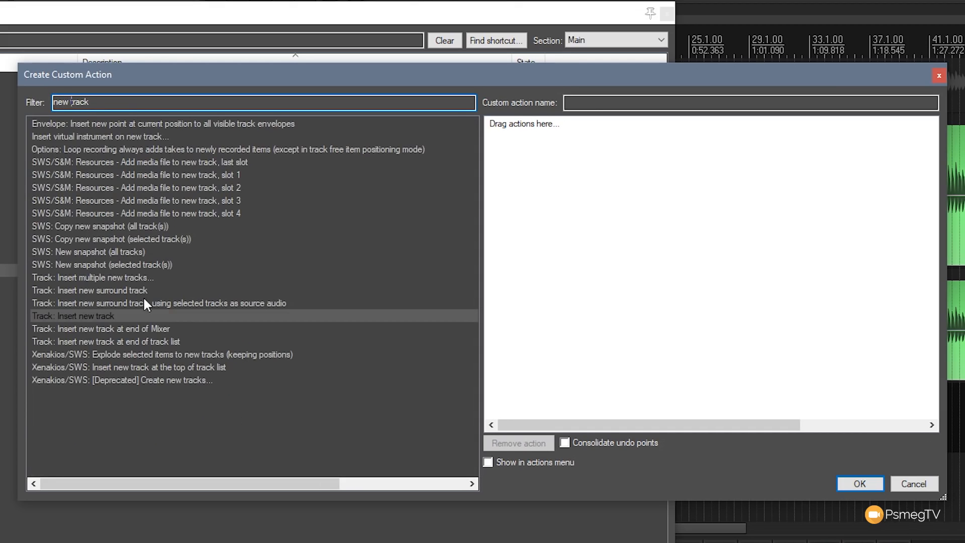
pyautogui.moveTo(63, 322)
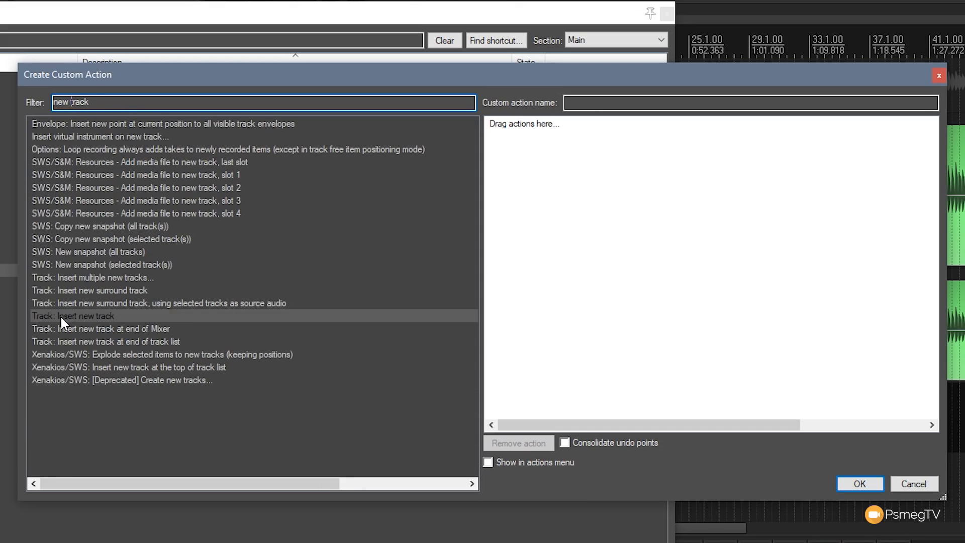
pyautogui.doubleClick(72, 315)
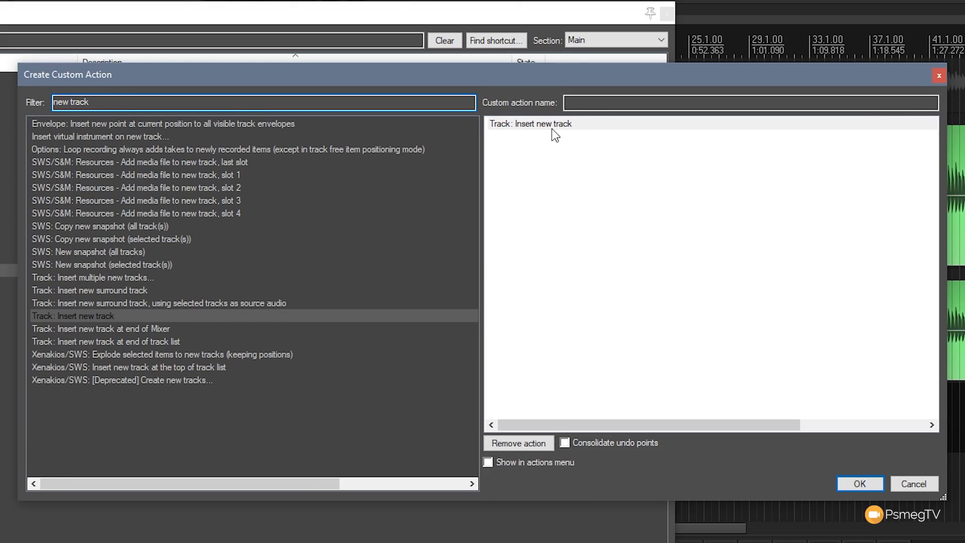
pyautogui.moveTo(241, 145)
pyautogui.write('arm')
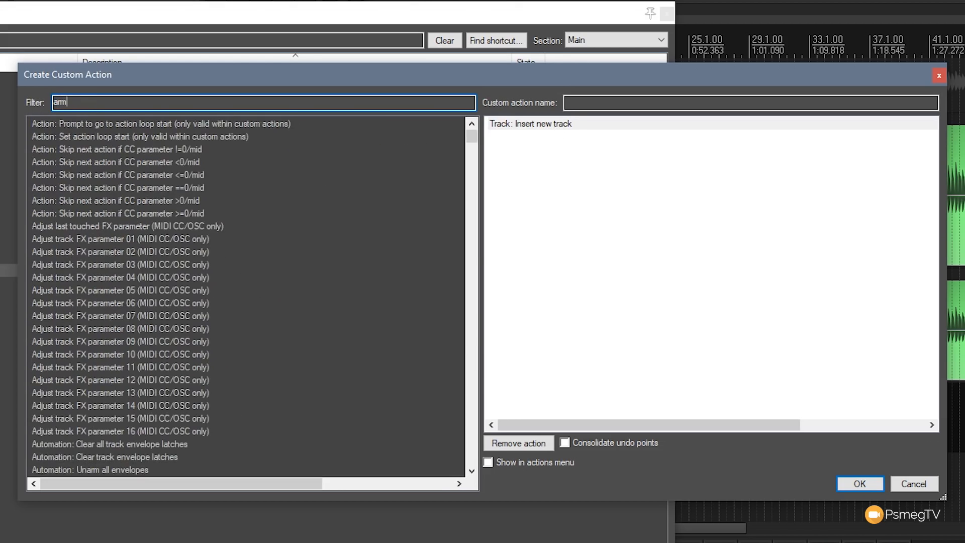
# - Filter the custom action dialog for record-arm track actions and scroll through the results
pyautogui.write('track')
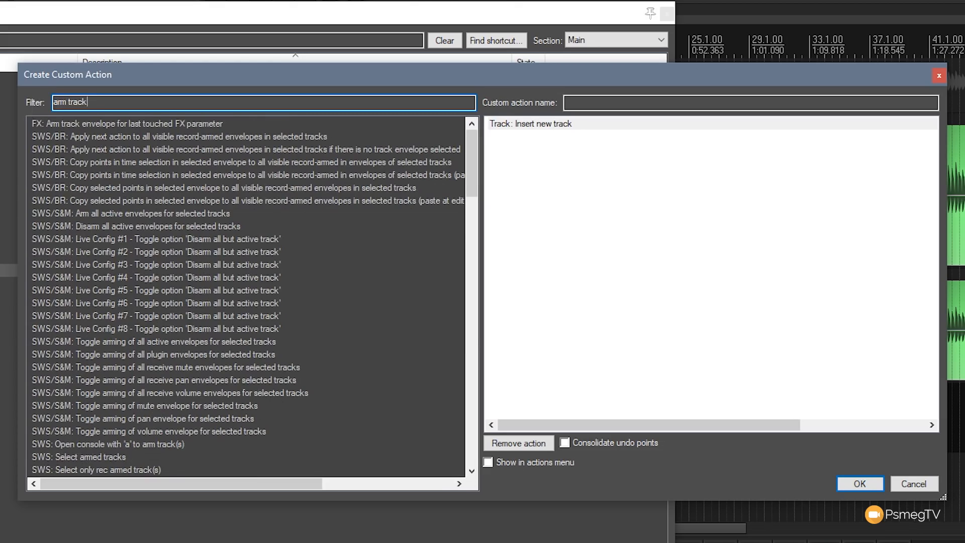
pyautogui.moveTo(30, 110)
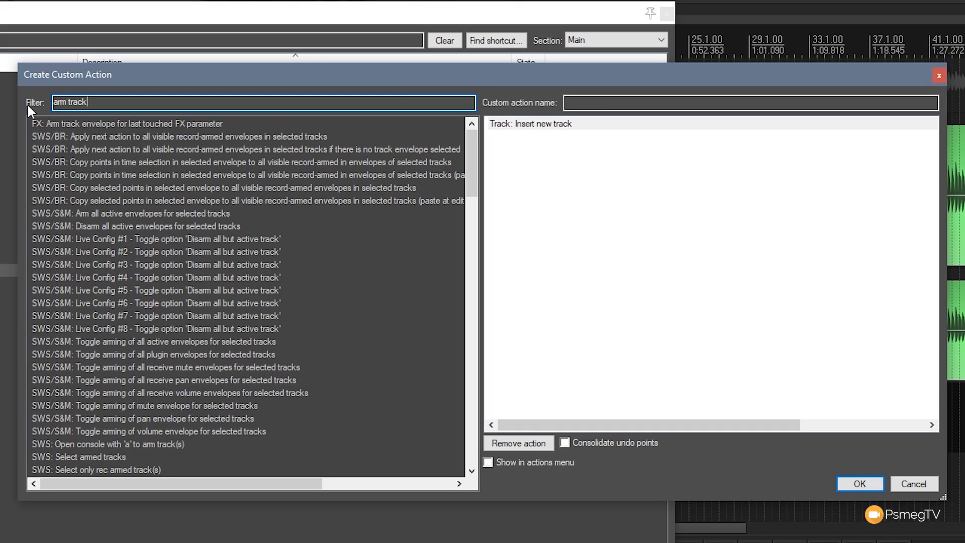
pyautogui.scroll(-3)
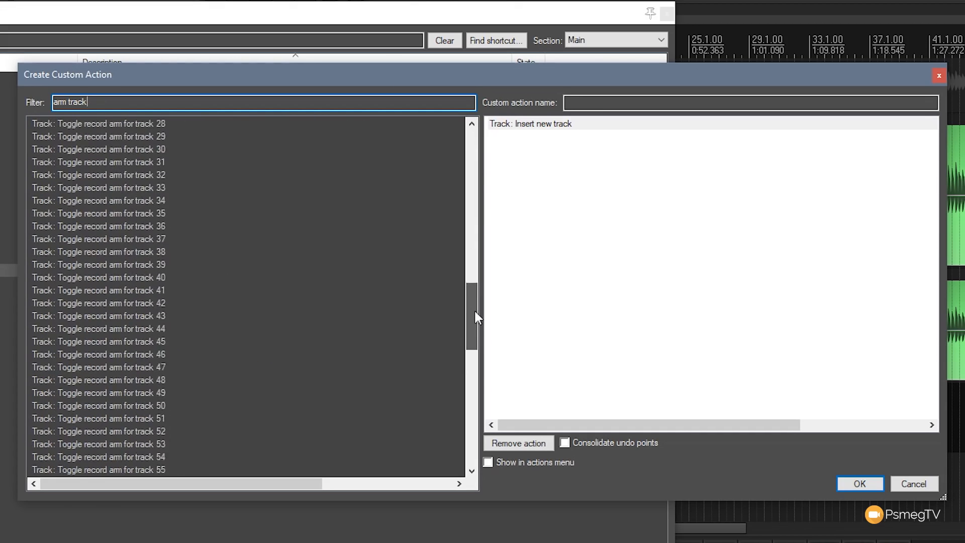
pyautogui.scroll(-3)
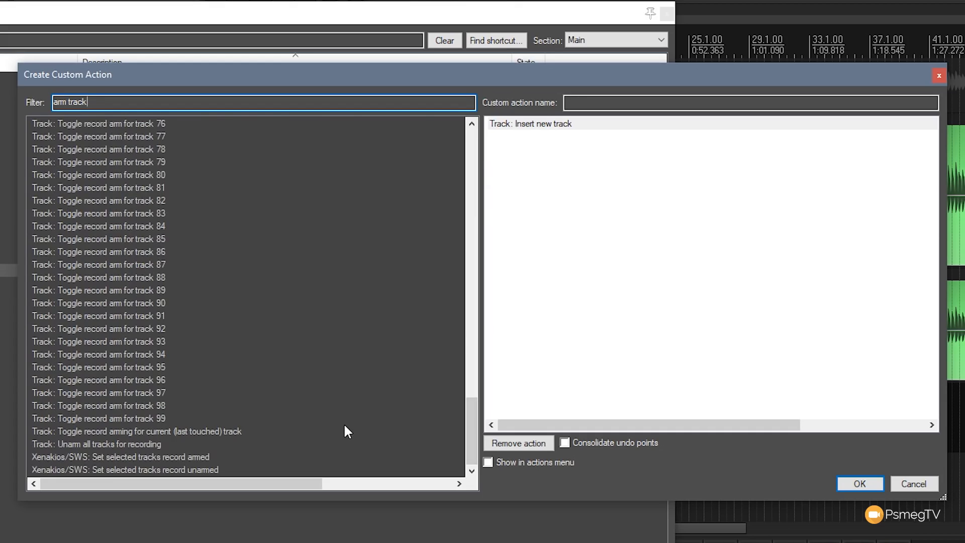
pyautogui.moveTo(43, 442)
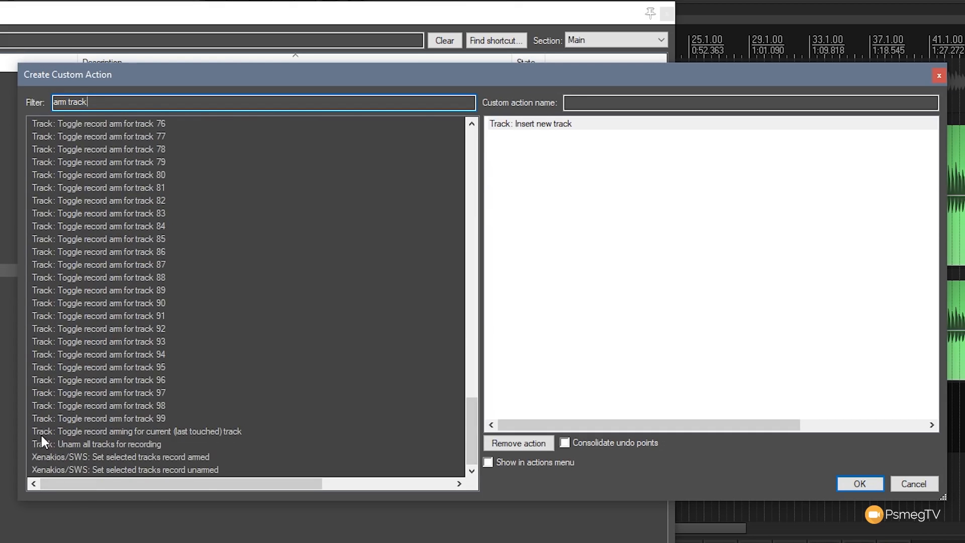
pyautogui.moveTo(111, 436)
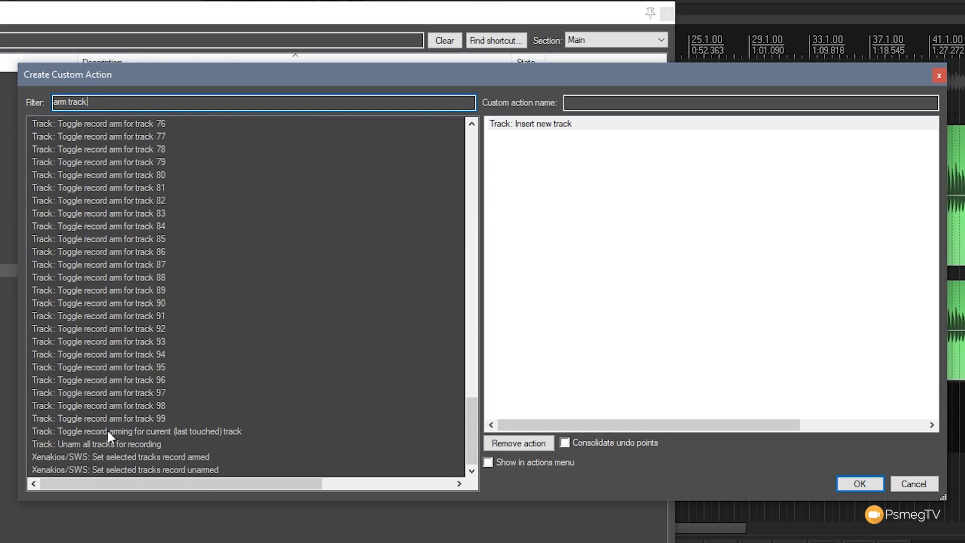
pyautogui.moveTo(193, 437)
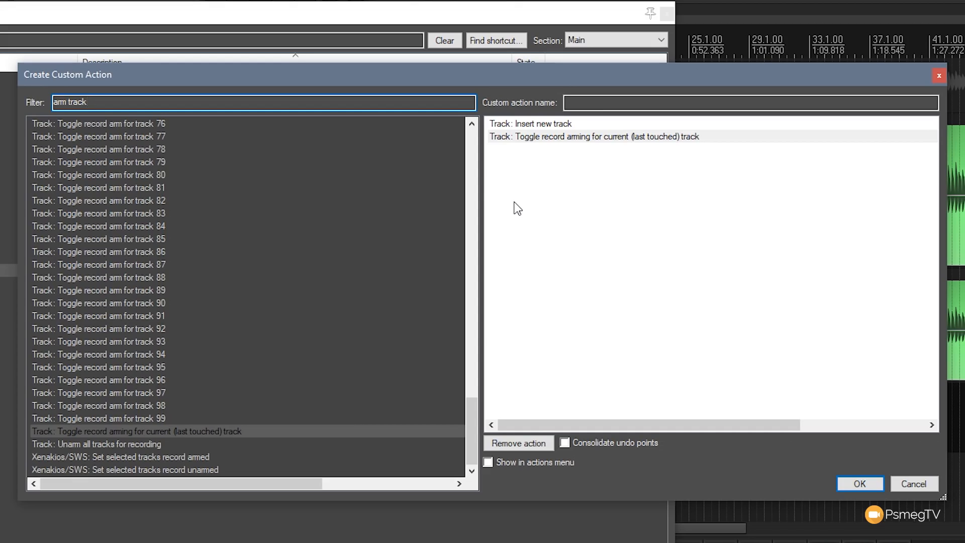
pyautogui.moveTo(669, 289)
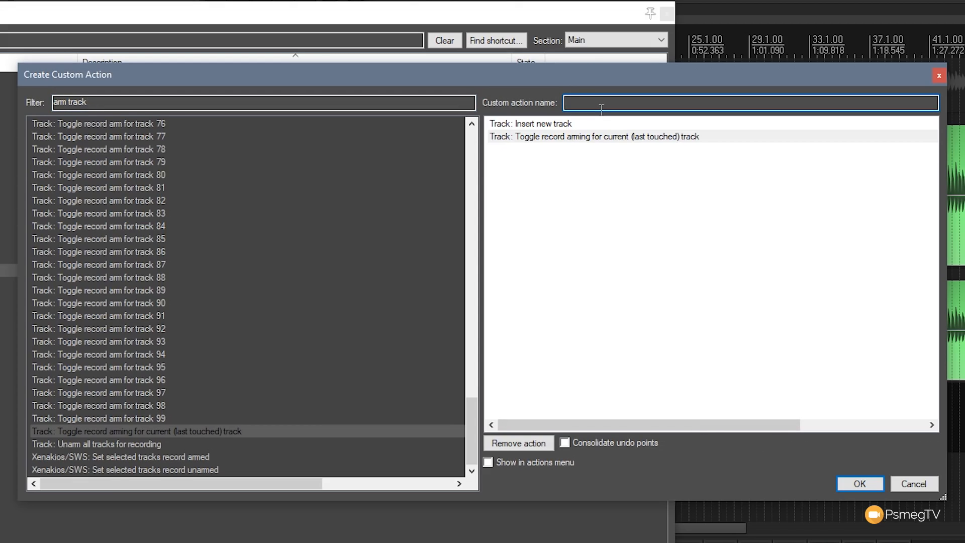
# - Name the custom action 'New Armed Track' and save it
pyautogui.write('New')
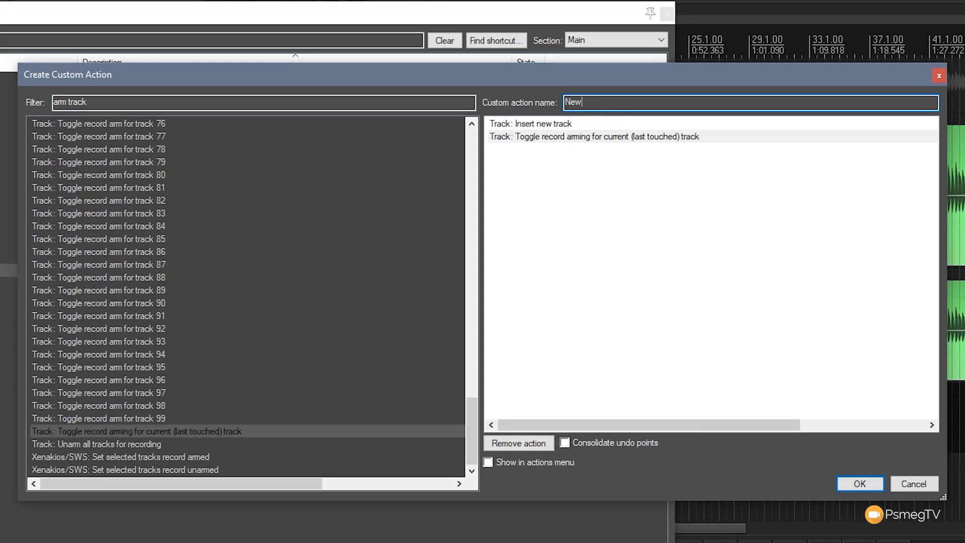
pyautogui.write('Armed')
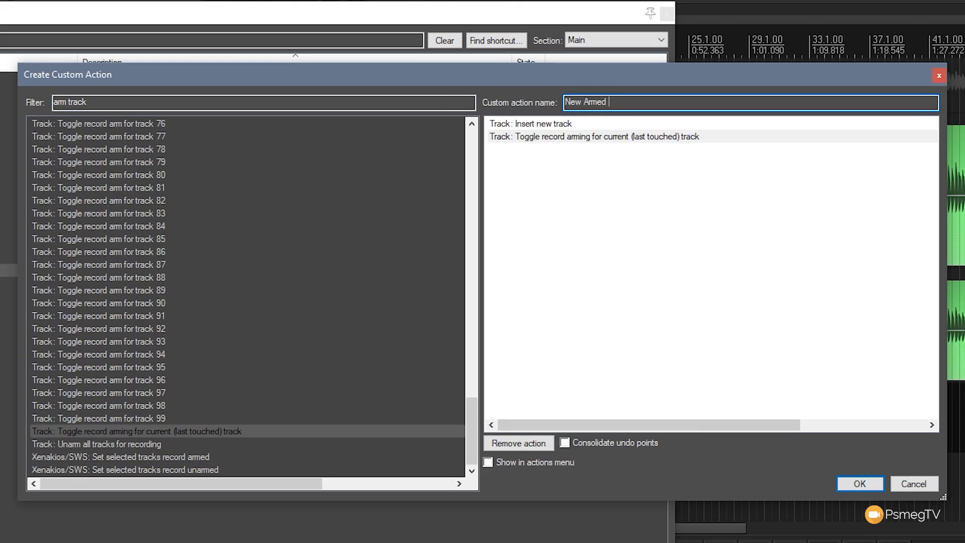
pyautogui.write('Track')
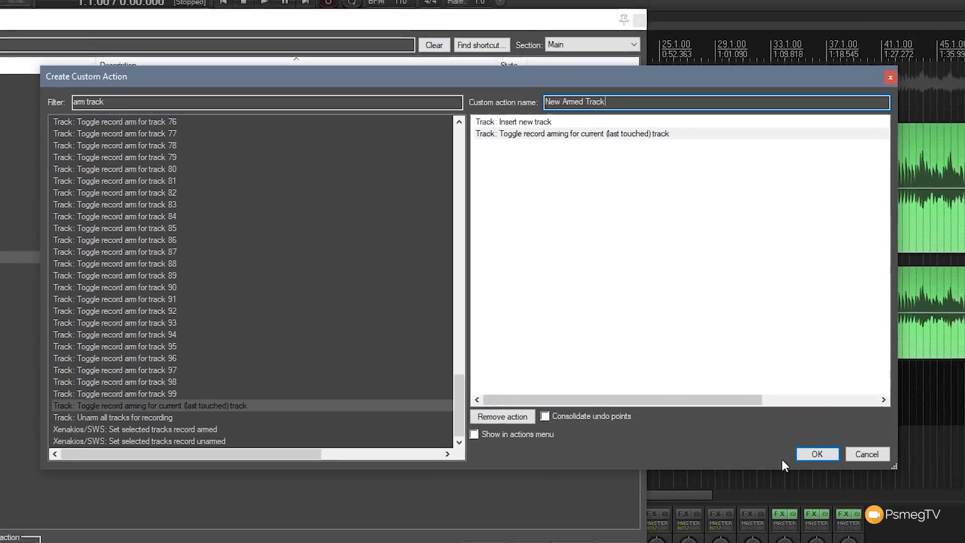
pyautogui.click(817, 453)
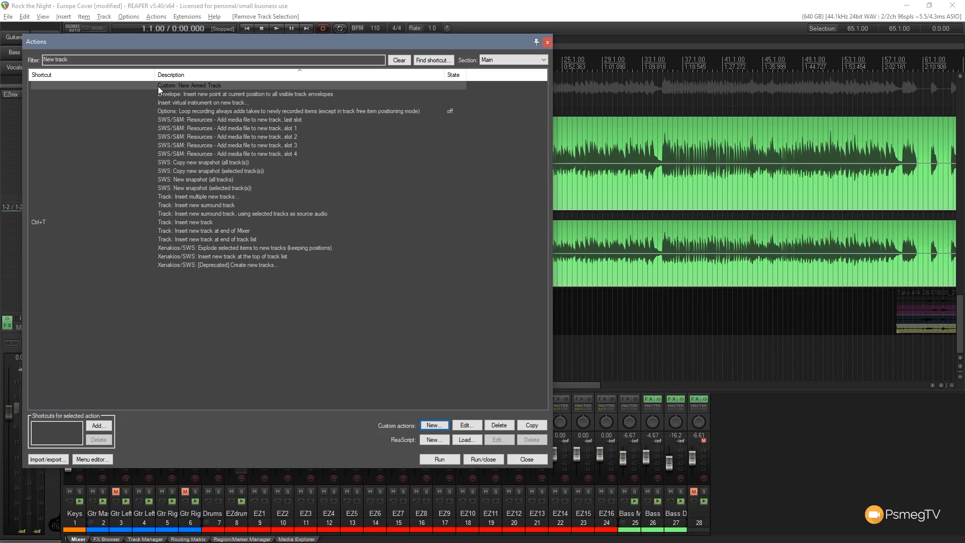
pyautogui.moveTo(157, 91)
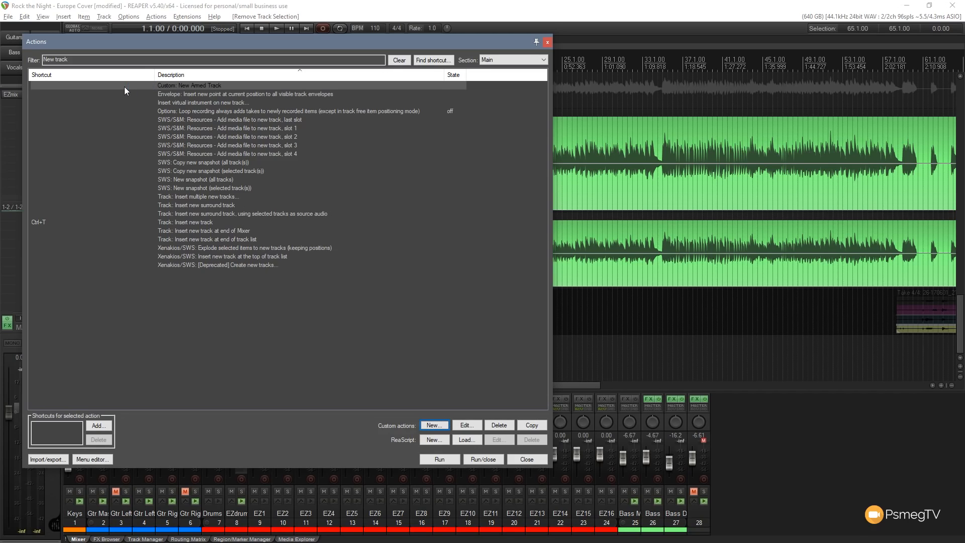
pyautogui.moveTo(60, 433)
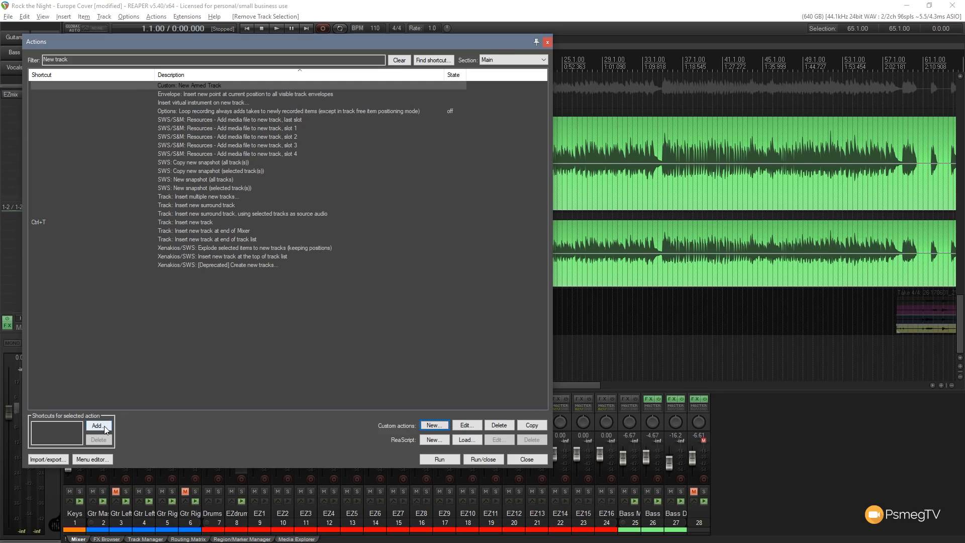
# - Bind Ctrl+Alt+Shift+T to the New Armed Track action and close the action list
pyautogui.click(96, 425)
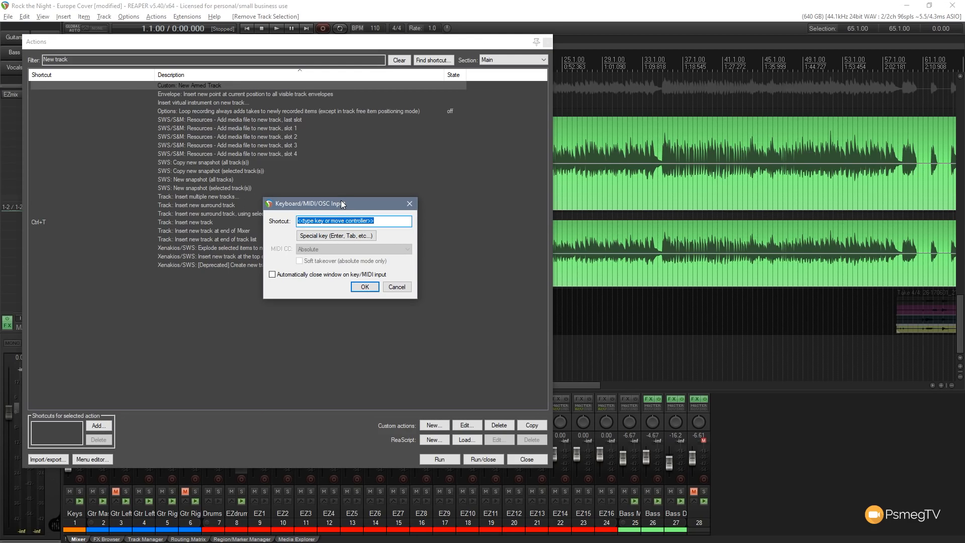
pyautogui.press('Ctrl+Alt+Shift+T')
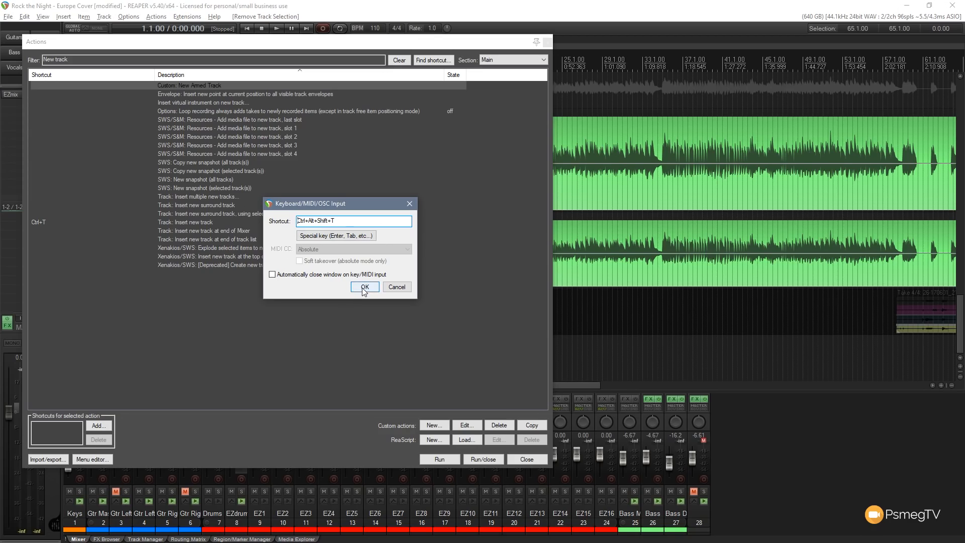
pyautogui.click(362, 287)
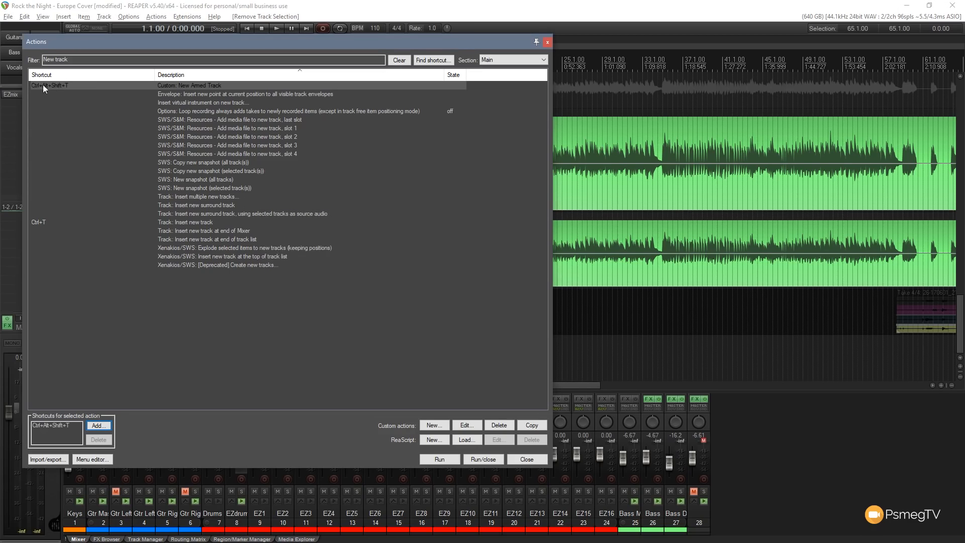
pyautogui.moveTo(45, 90)
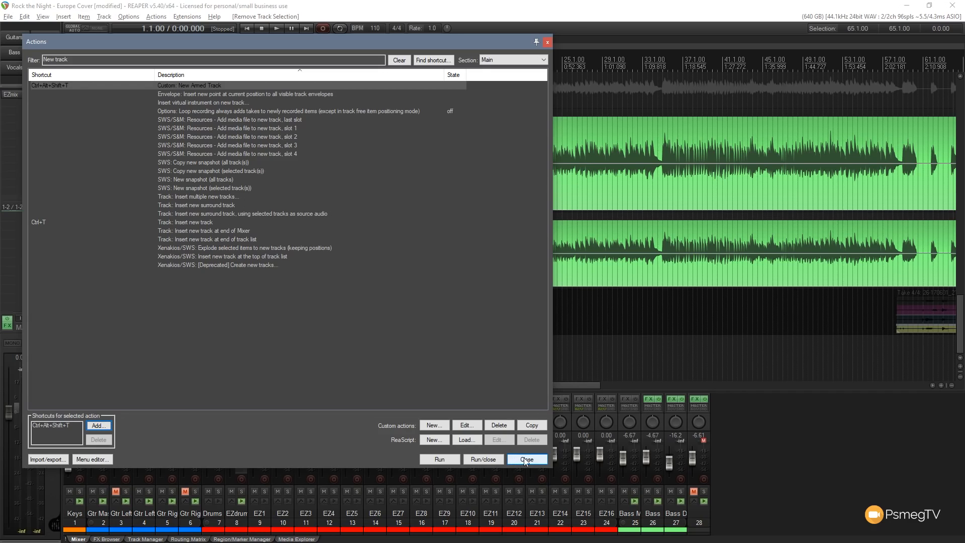
pyautogui.click(527, 459)
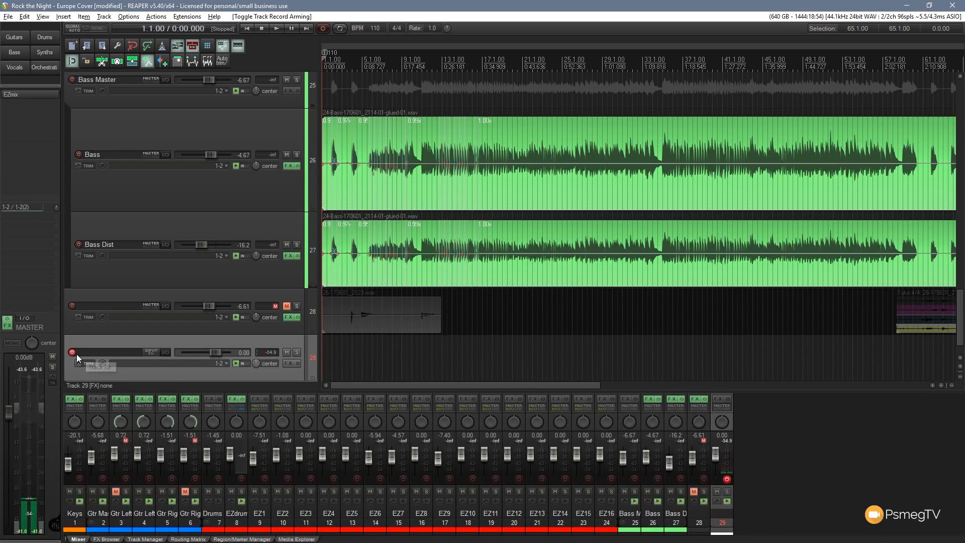
pyautogui.moveTo(72, 352)
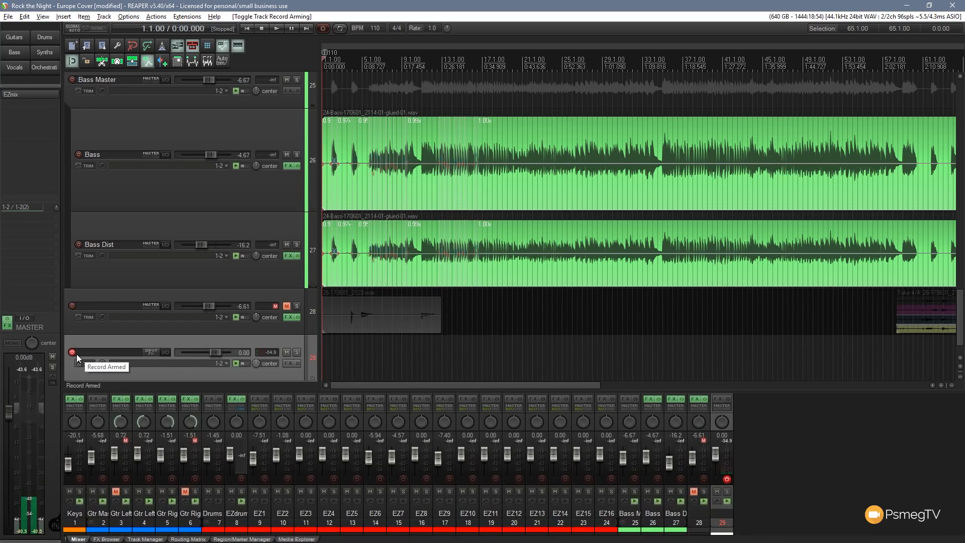